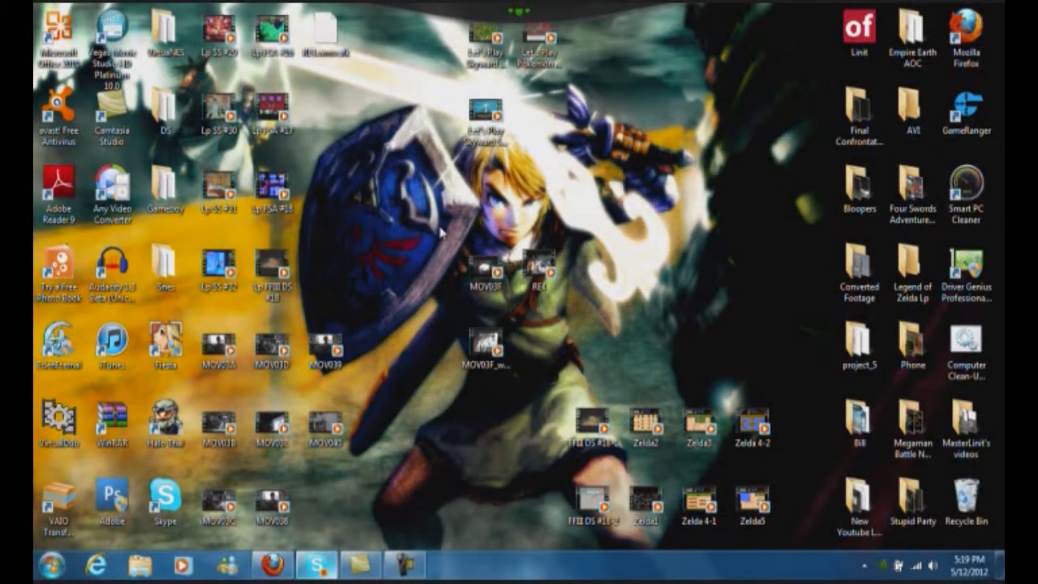
- Open the DS folder on the desktop, launch the DS emulator, then close it
{"action": "left_click", "coordinate": [166, 187]}
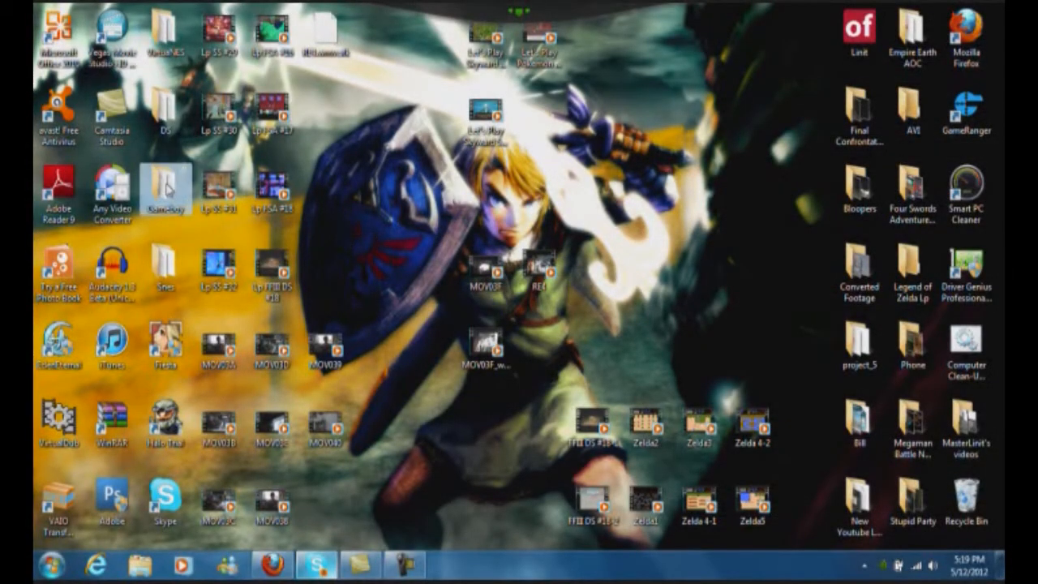
{"action": "double_click", "coordinate": [165, 188]}
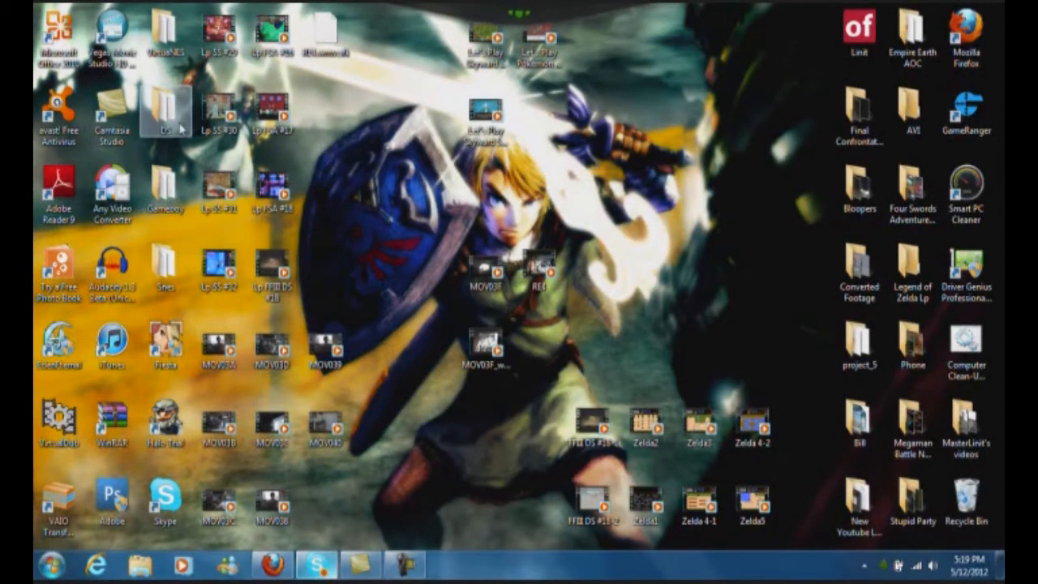
{"action": "double_click", "coordinate": [166, 122]}
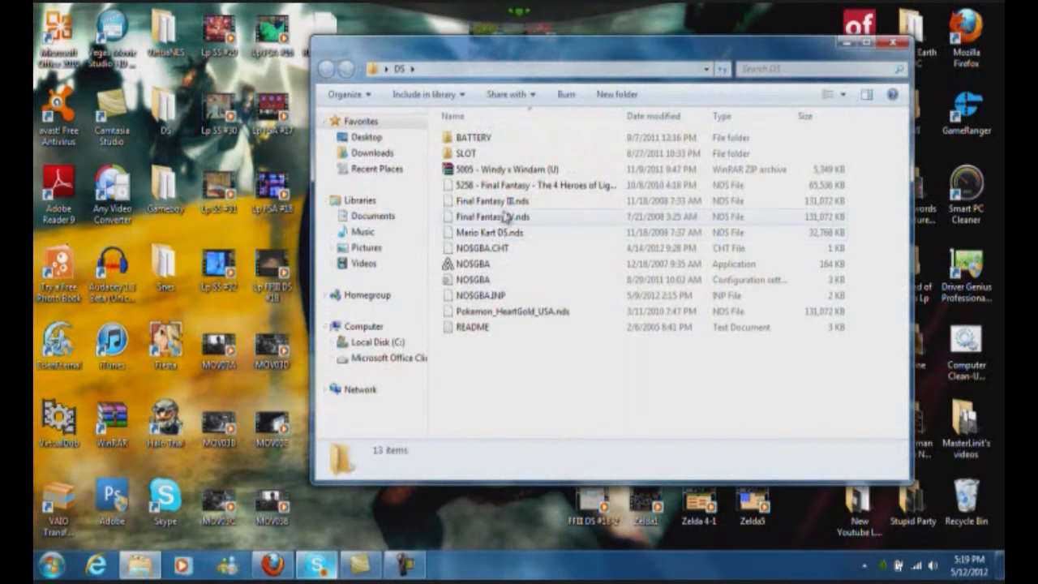
{"action": "left_click", "coordinate": [494, 201]}
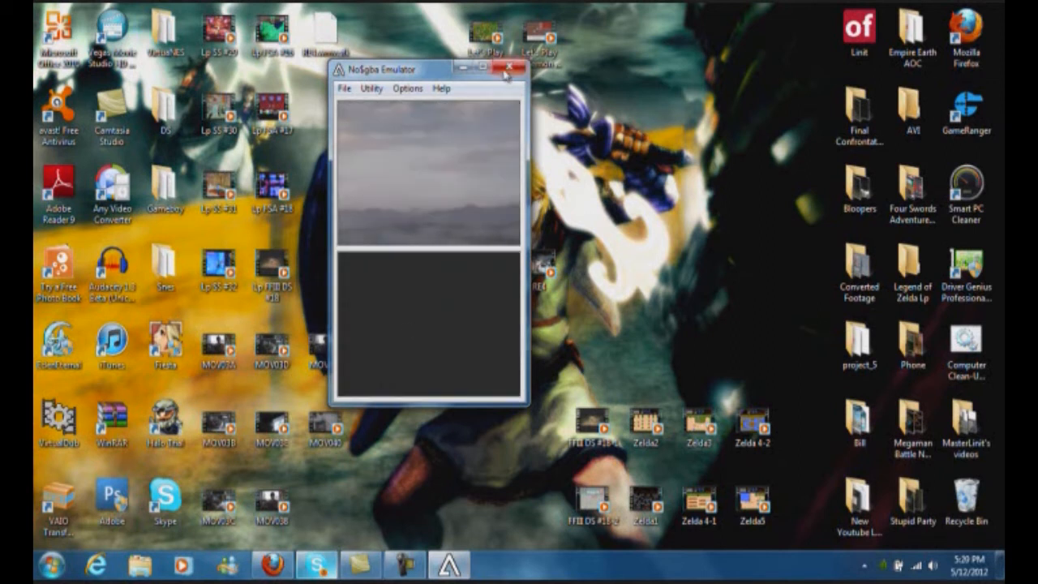
{"action": "left_click", "coordinate": [505, 73]}
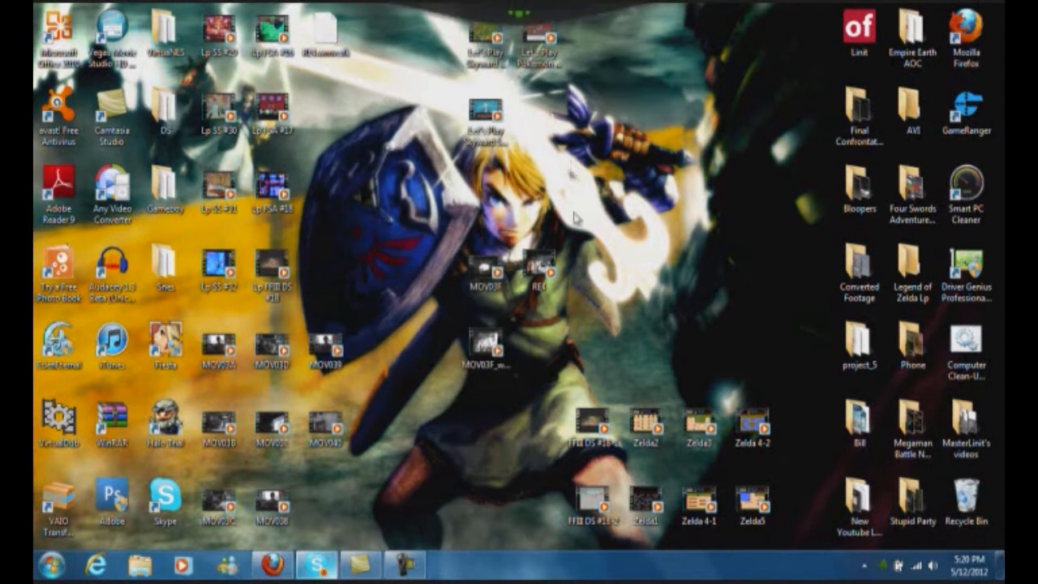
{"action": "mouse_move", "coordinate": [142, 162]}
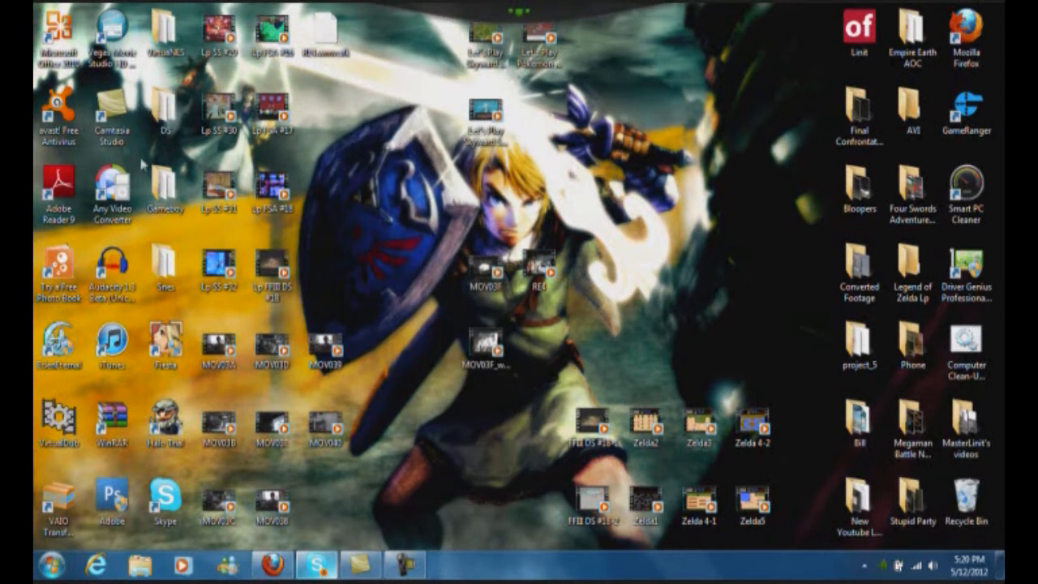
{"action": "mouse_move", "coordinate": [398, 243]}
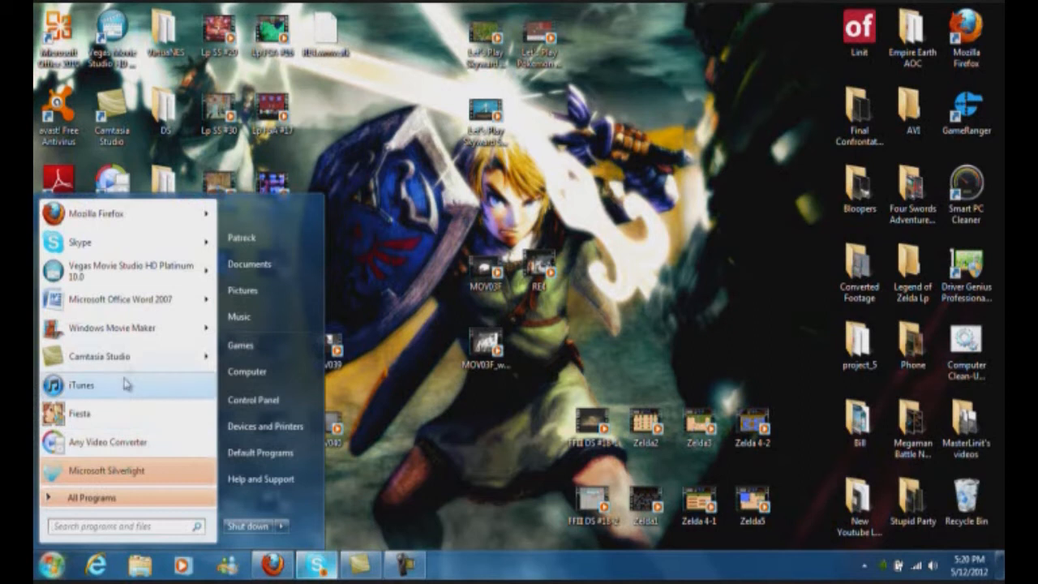
{"action": "mouse_move", "coordinate": [112, 328]}
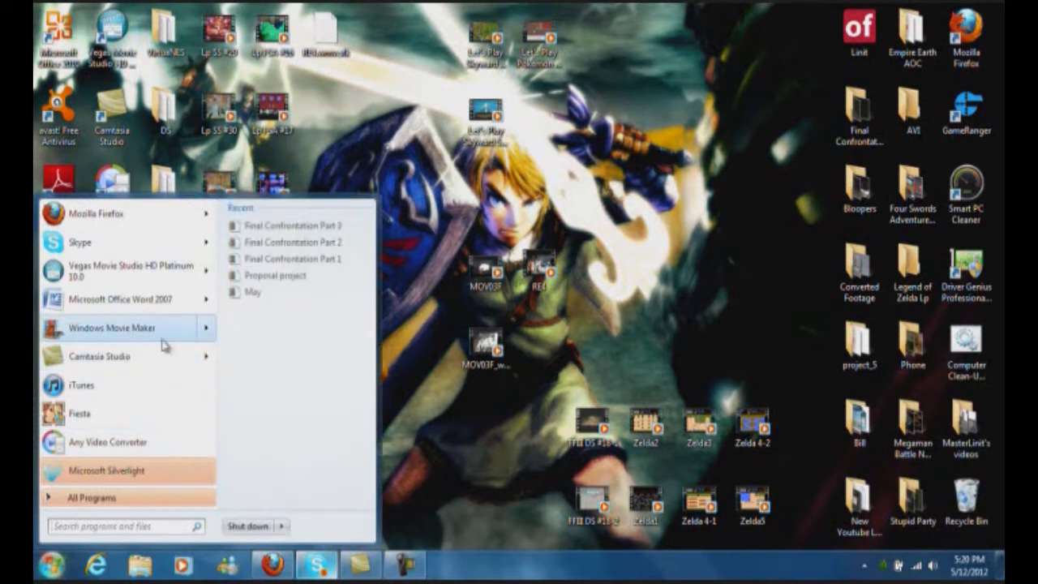
{"action": "mouse_move", "coordinate": [150, 336]}
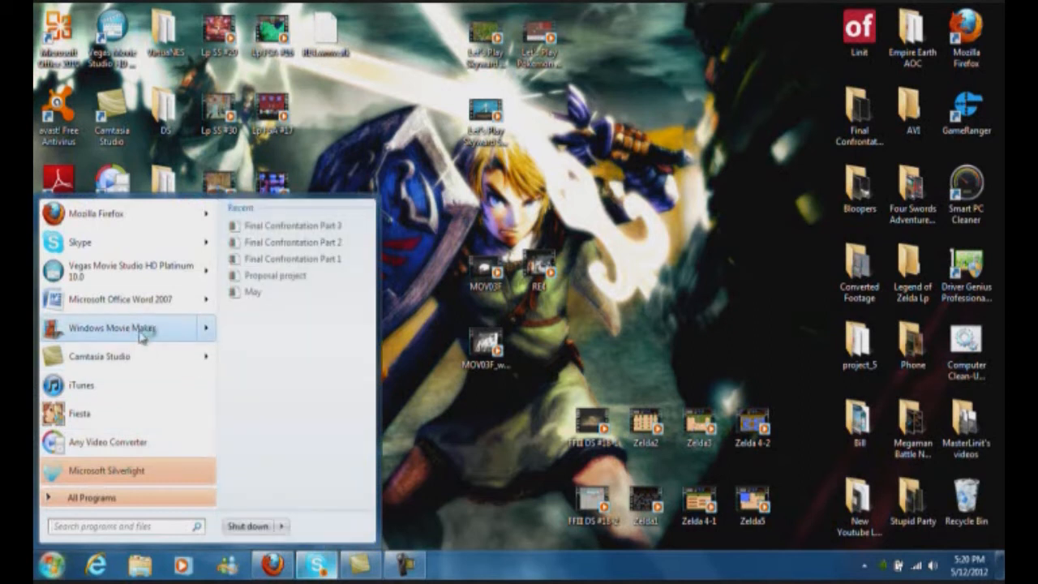
- Launch Windows Movie Maker from the Start menu
{"action": "left_click", "coordinate": [106, 328]}
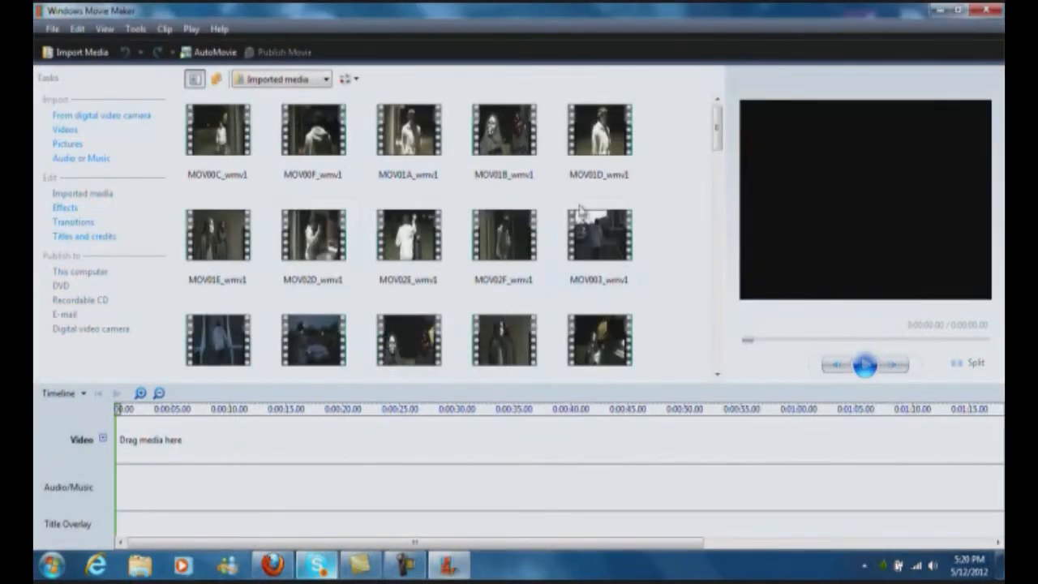
- Place the FFIII DS #18-1 clip on the timeline and scrub the preview toward its end
{"action": "scroll", "scroll_direction": "down", "scroll_amount": 3}
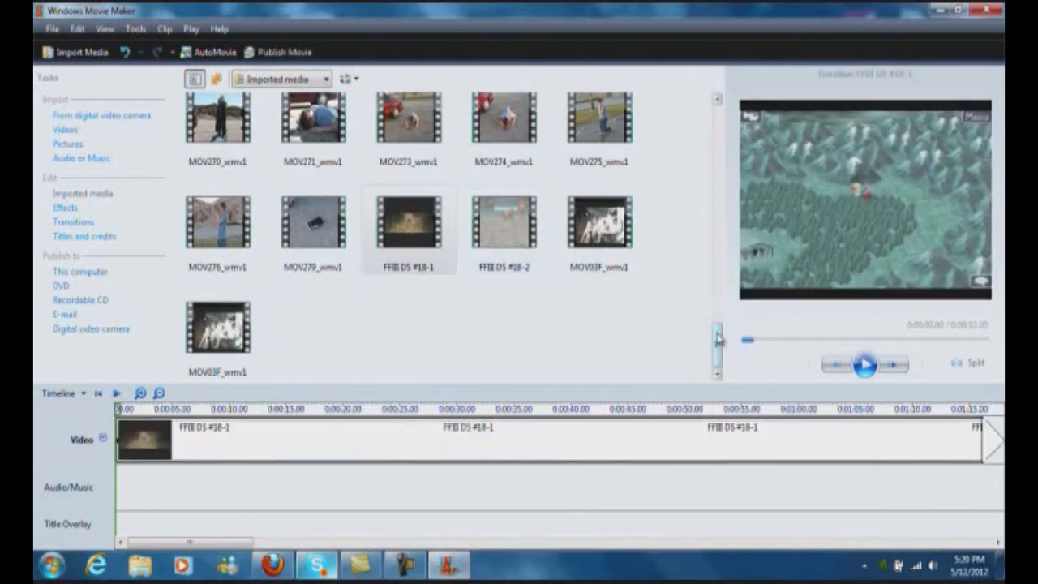
{"action": "scroll", "scroll_direction": "down", "scroll_amount": 3}
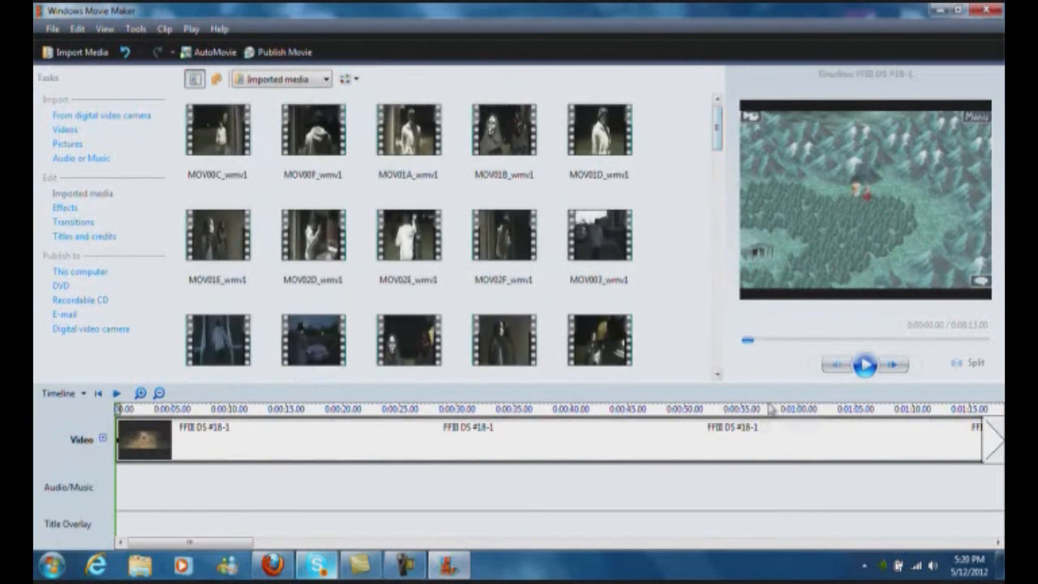
{"action": "mouse_move", "coordinate": [517, 448]}
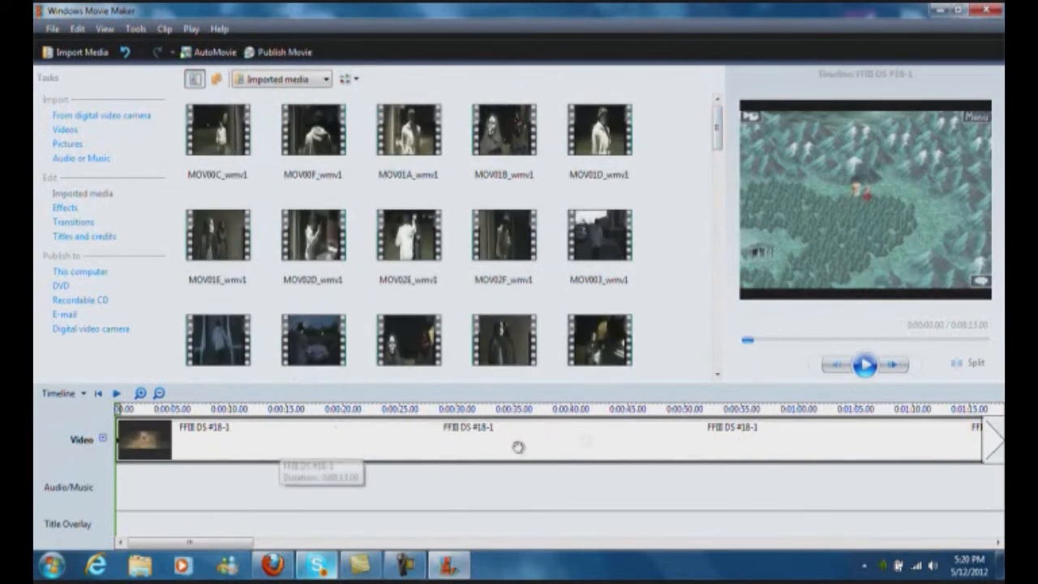
{"action": "left_click_drag", "start_coordinate": [746, 339], "coordinate": [754, 339]}
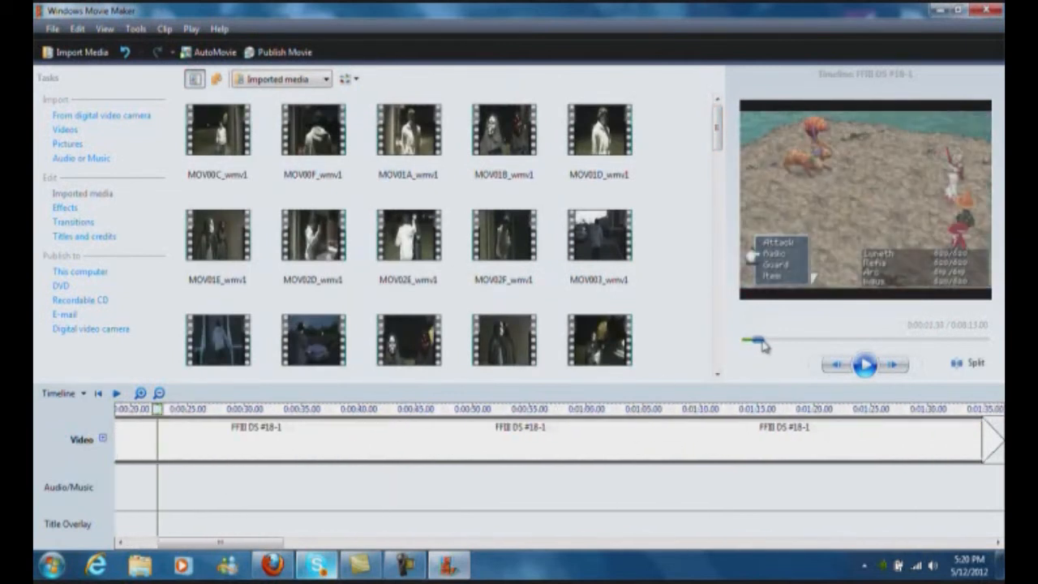
{"action": "left_click_drag", "start_coordinate": [761, 339], "coordinate": [749, 339]}
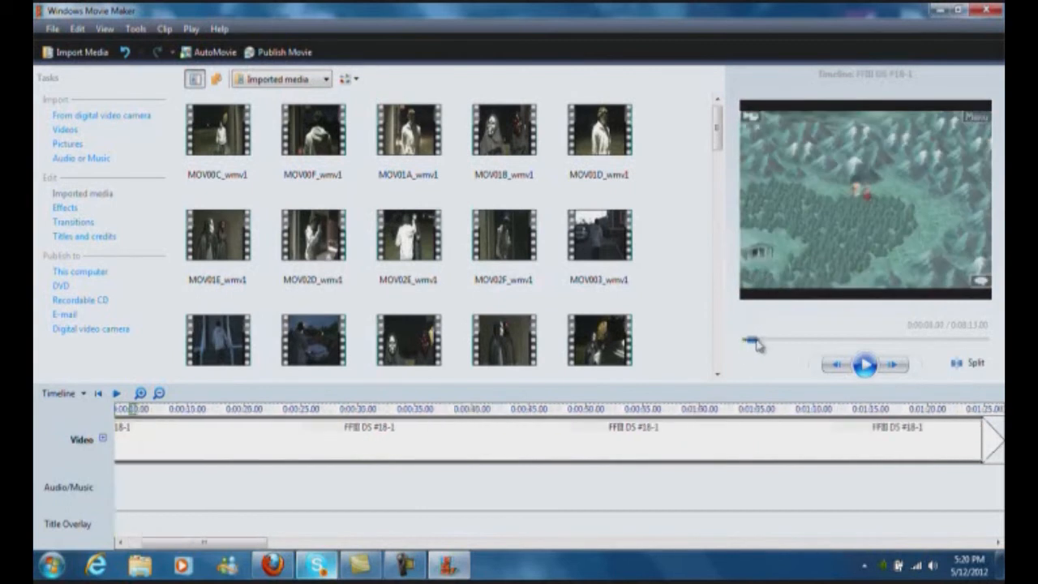
{"action": "left_click_drag", "start_coordinate": [754, 339], "coordinate": [840, 339]}
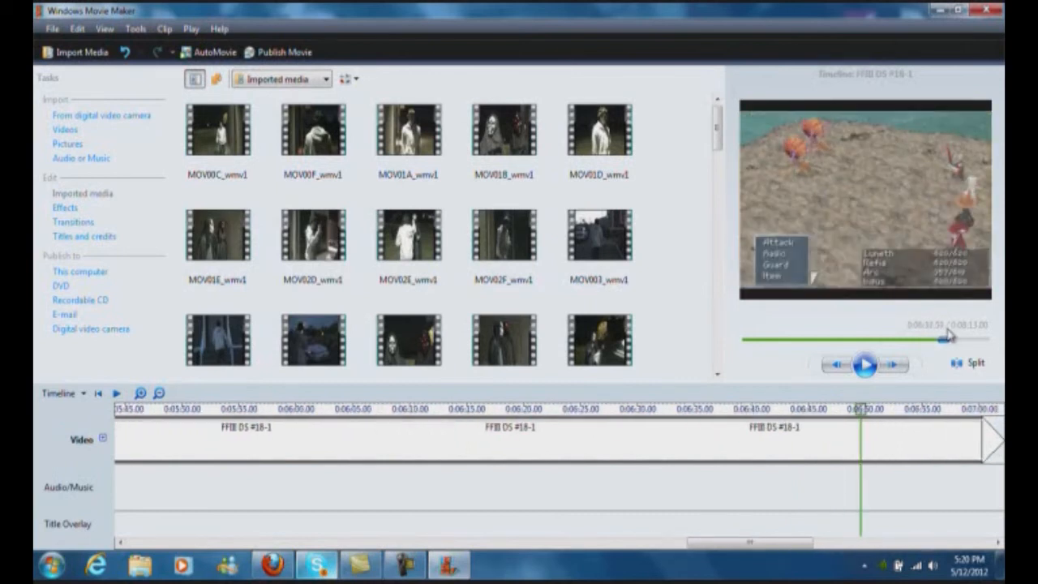
- Play the FFIII DS #18 preview briefly, then pause it
{"action": "left_click", "coordinate": [864, 363]}
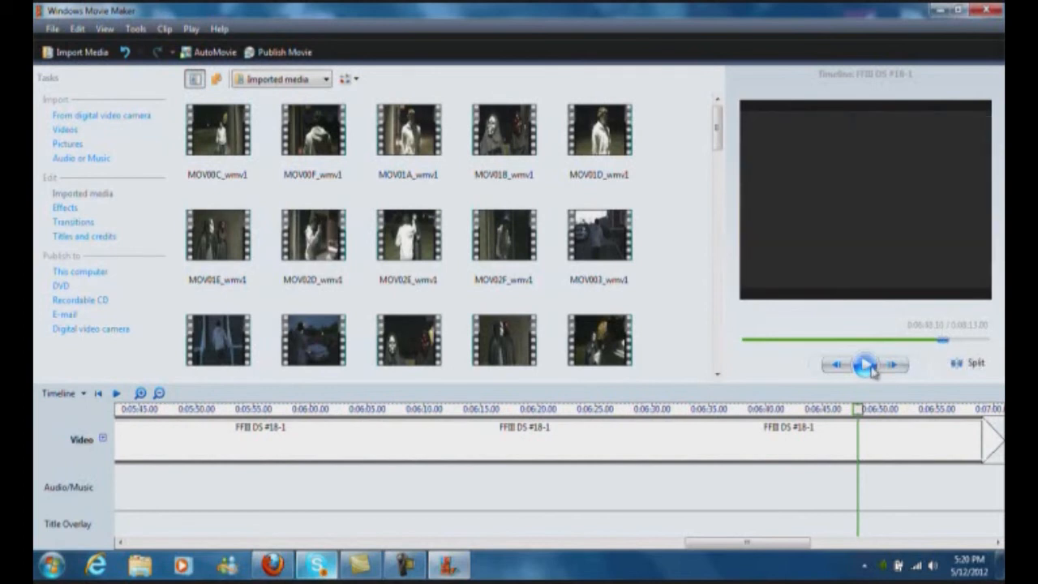
{"action": "left_click", "coordinate": [866, 363]}
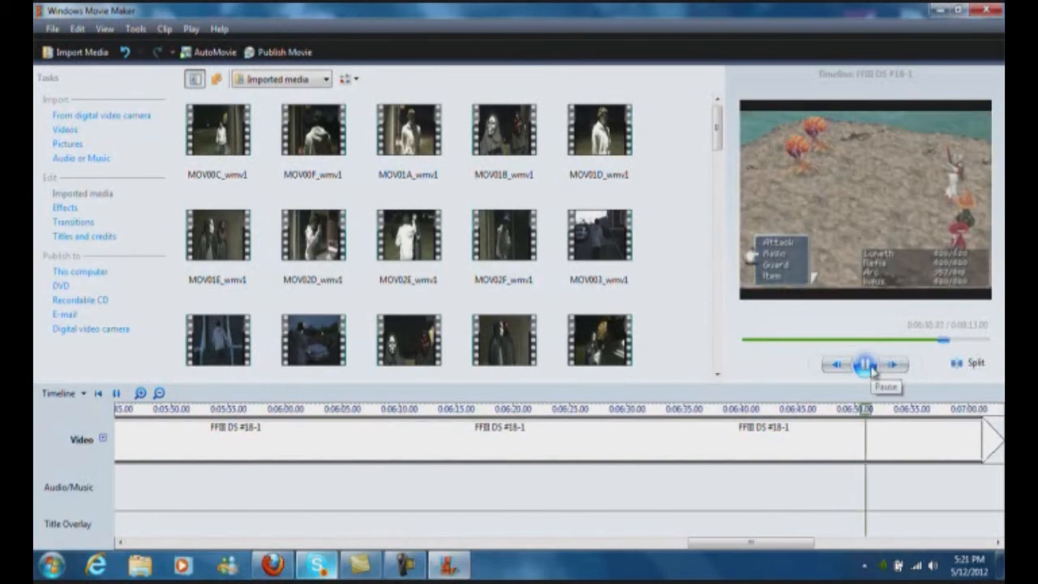
{"action": "left_click", "coordinate": [864, 363]}
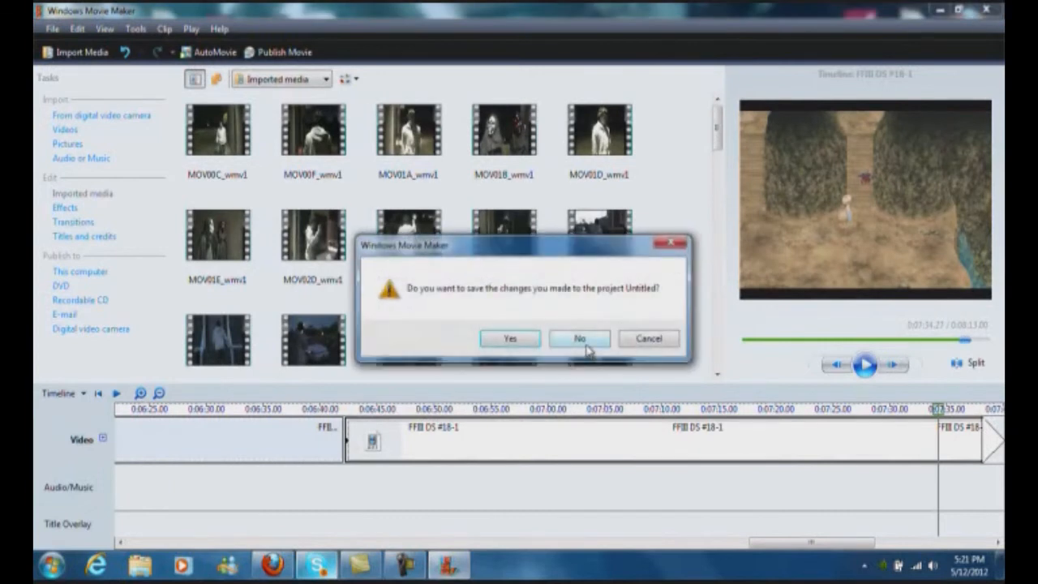
- Close Movie Maker without saving and launch Vegas Movie Studio HD Platinum from the desktop
{"action": "left_click", "coordinate": [579, 339]}
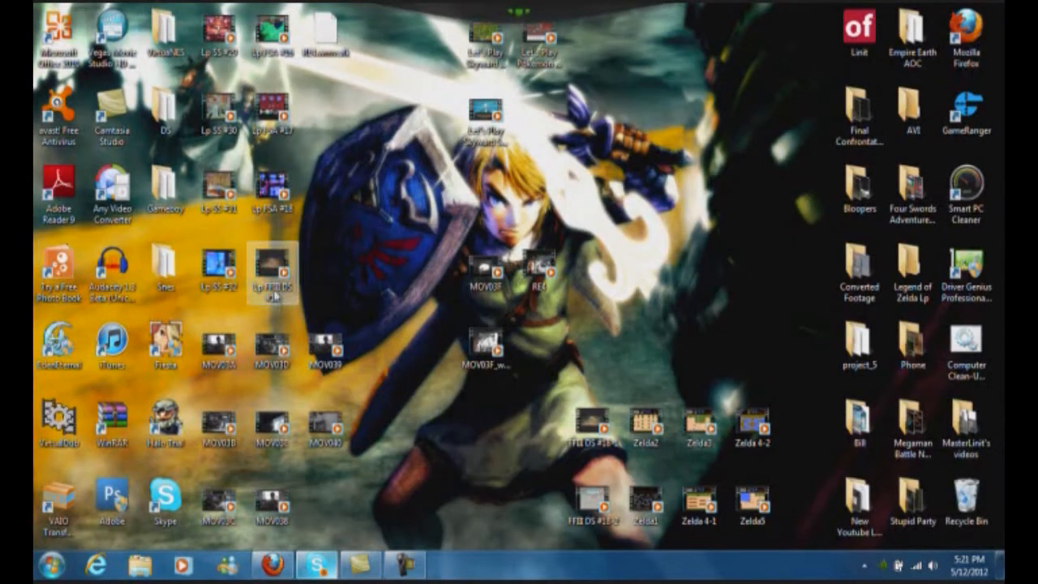
{"action": "left_click_drag", "start_coordinate": [274, 272], "coordinate": [380, 194]}
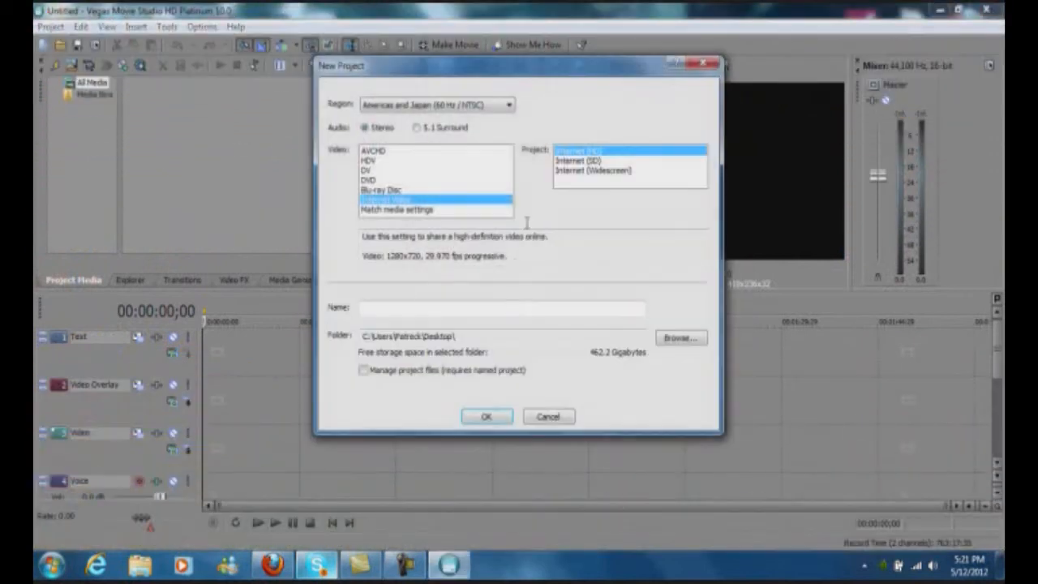
- Confirm the 1280x720 Internet HD project and import the Lp FFIII DS #18 video onto the timeline
{"action": "left_click", "coordinate": [486, 415]}
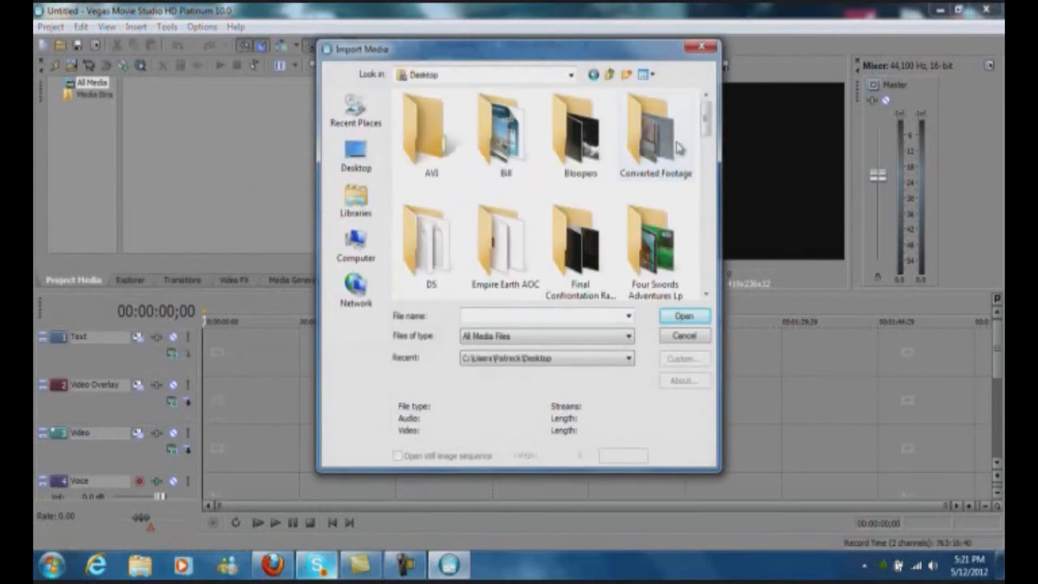
{"action": "scroll", "scroll_direction": "down", "scroll_amount": 3}
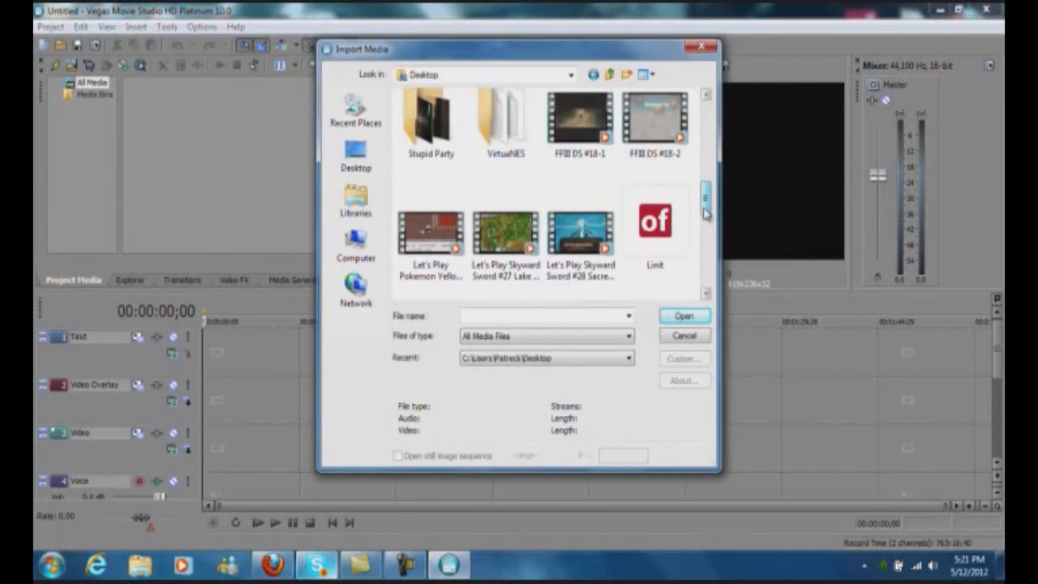
{"action": "scroll", "scroll_direction": "down", "scroll_amount": 3}
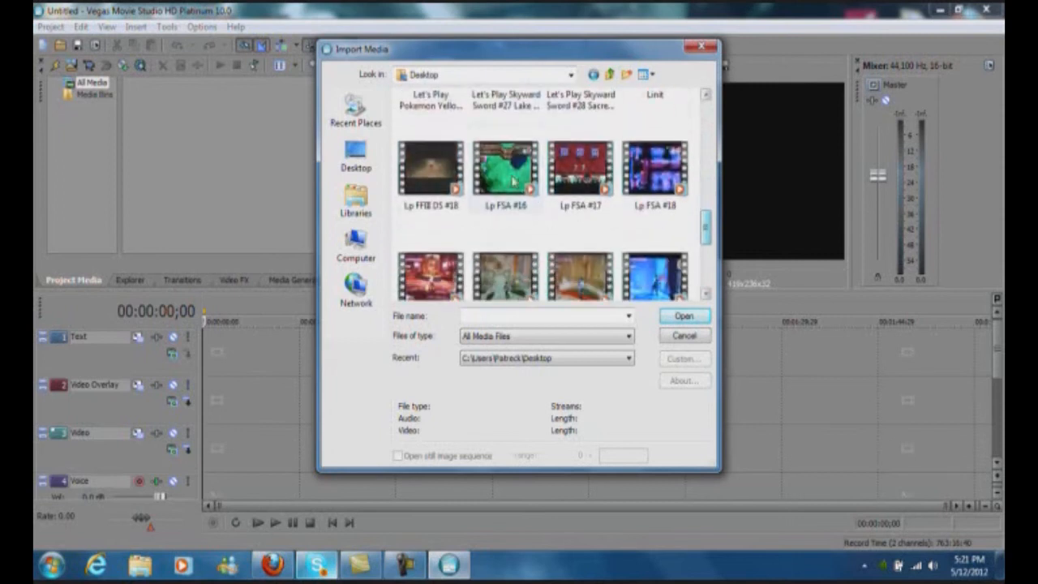
{"action": "left_click", "coordinate": [432, 167]}
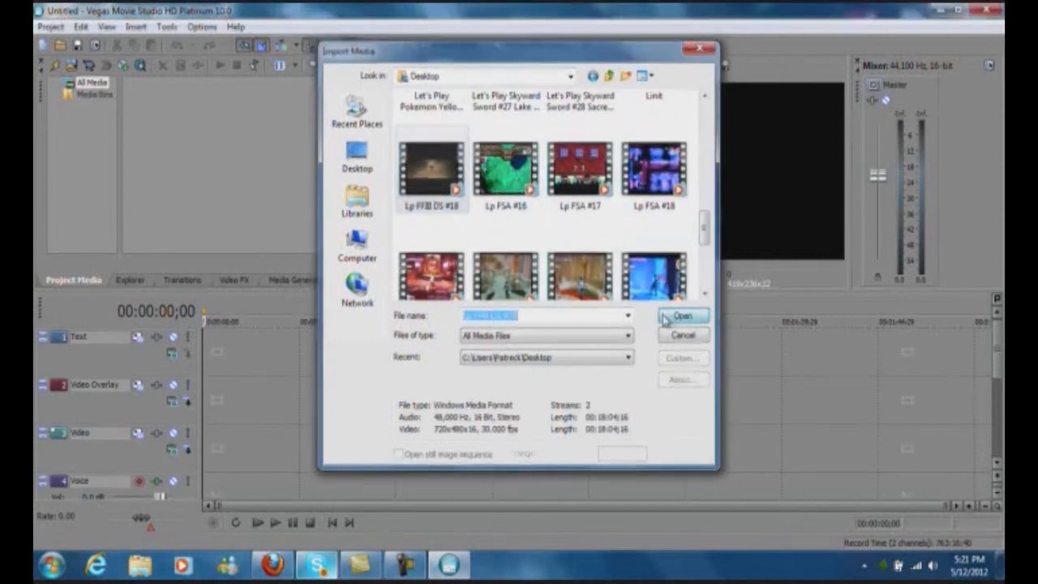
{"action": "left_click", "coordinate": [681, 315]}
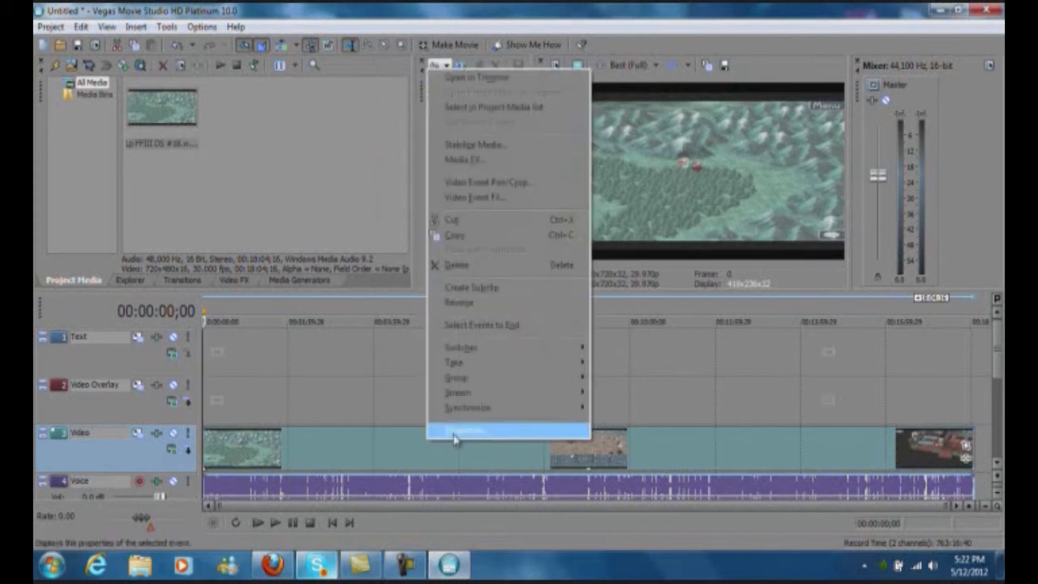
- In the clip's media properties, choose a different pixel aspect ratio and confirm it
{"action": "left_click", "coordinate": [462, 428]}
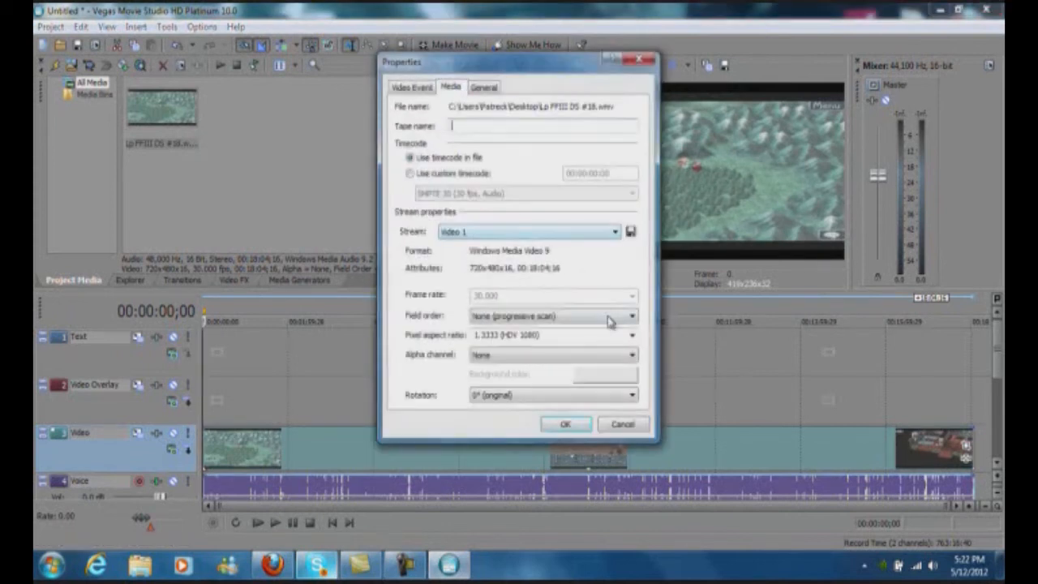
{"action": "left_click", "coordinate": [632, 334]}
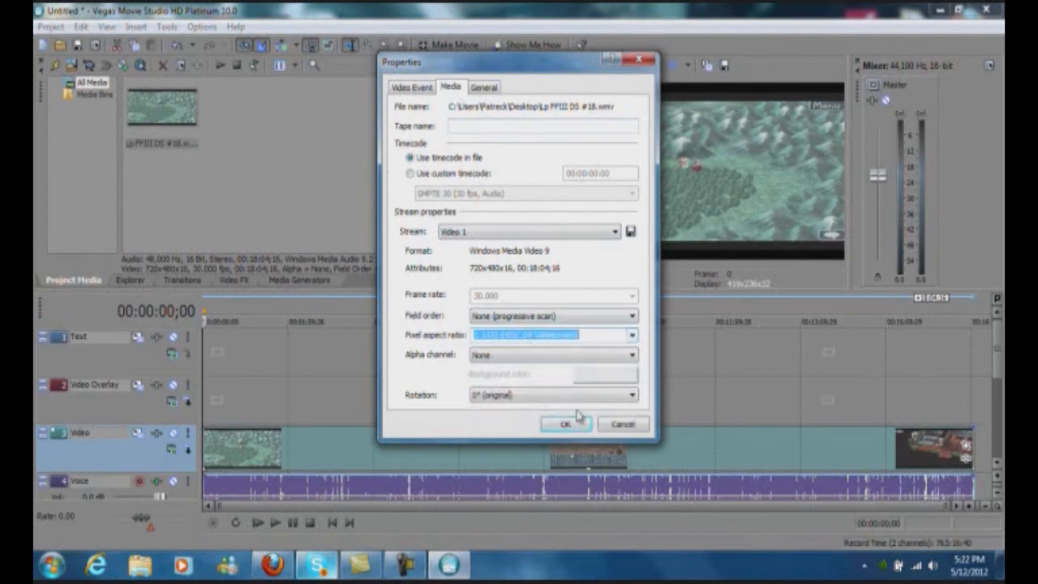
{"action": "left_click", "coordinate": [566, 423]}
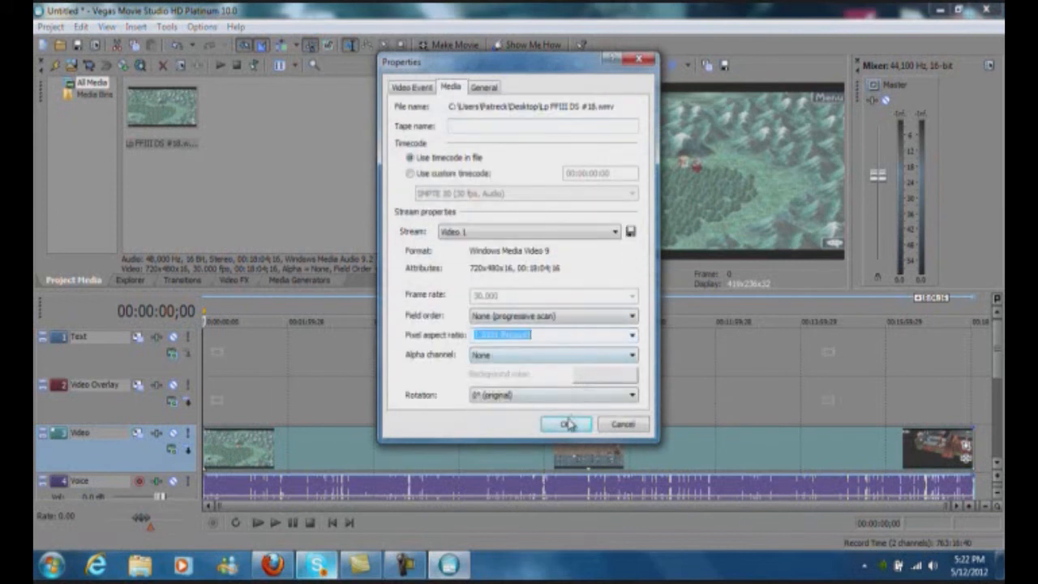
{"action": "left_click", "coordinate": [565, 423]}
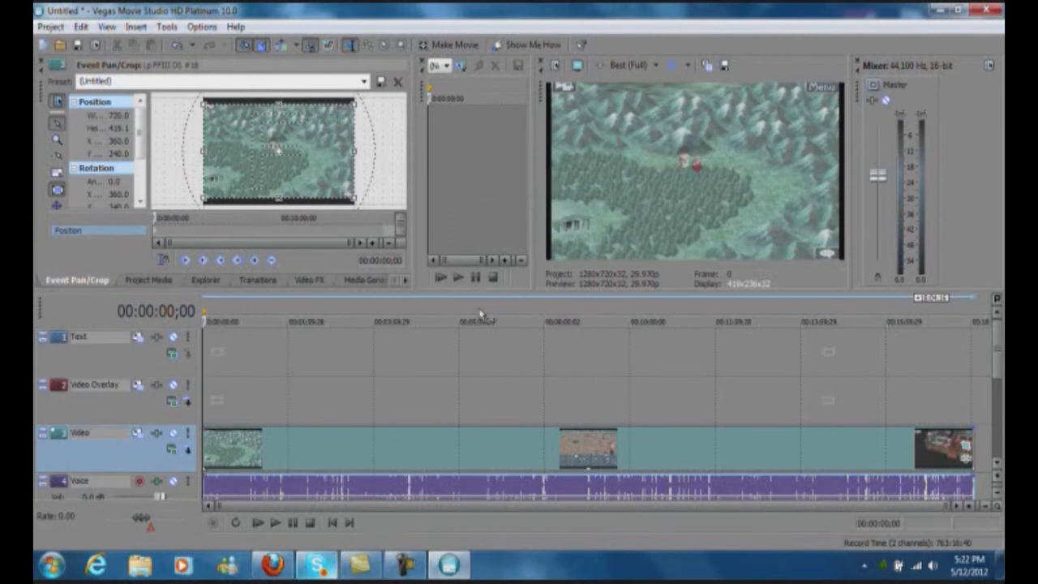
- Adjust the frame in the Event Pan/Crop window
{"action": "left_click", "coordinate": [434, 321]}
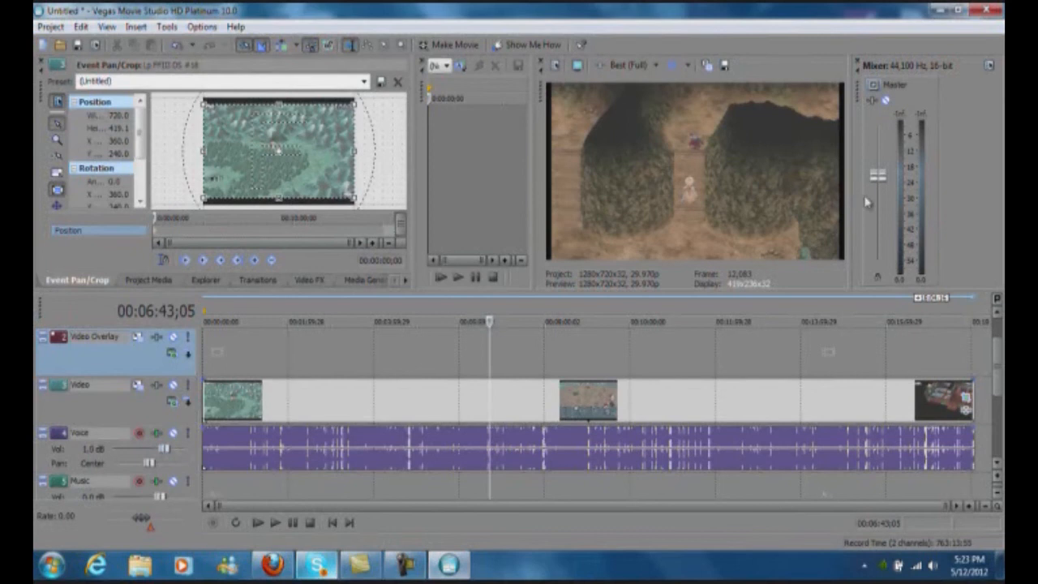
{"action": "mouse_move", "coordinate": [879, 189]}
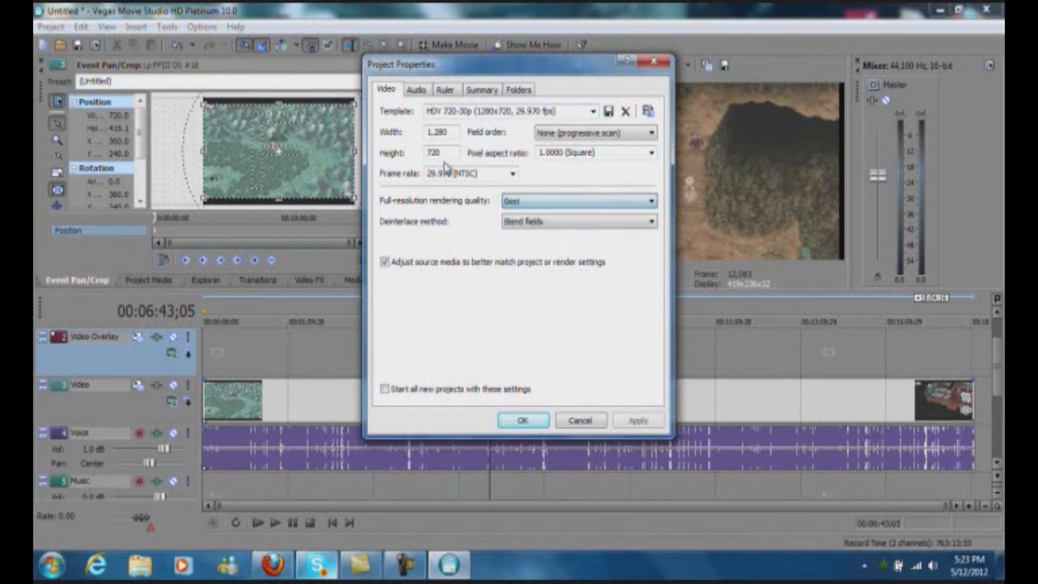
- Set audio resample and stretch quality to Best, then start the Make Movie wizard
{"action": "left_click", "coordinate": [415, 90]}
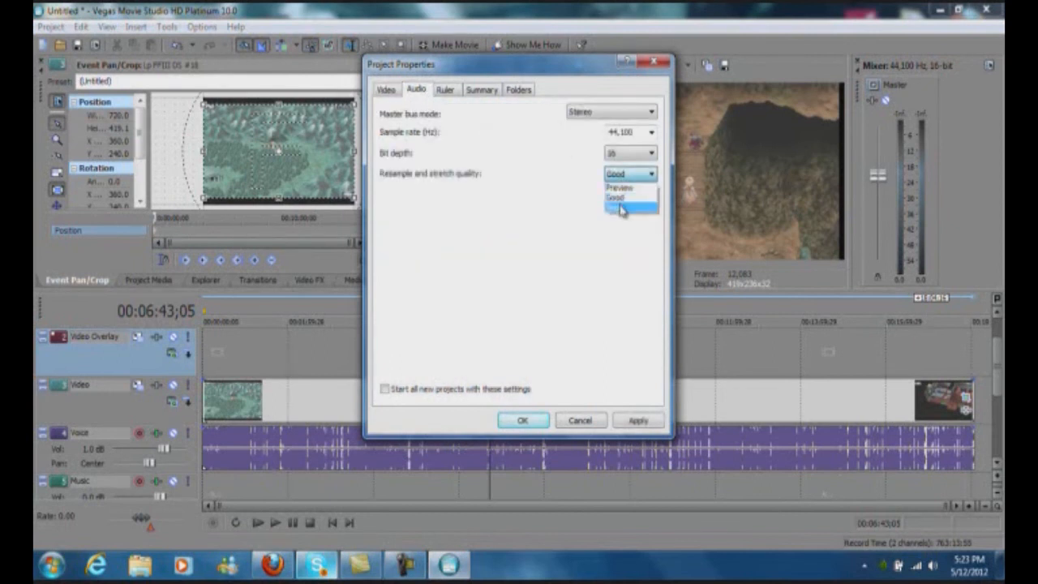
{"action": "left_click", "coordinate": [522, 420]}
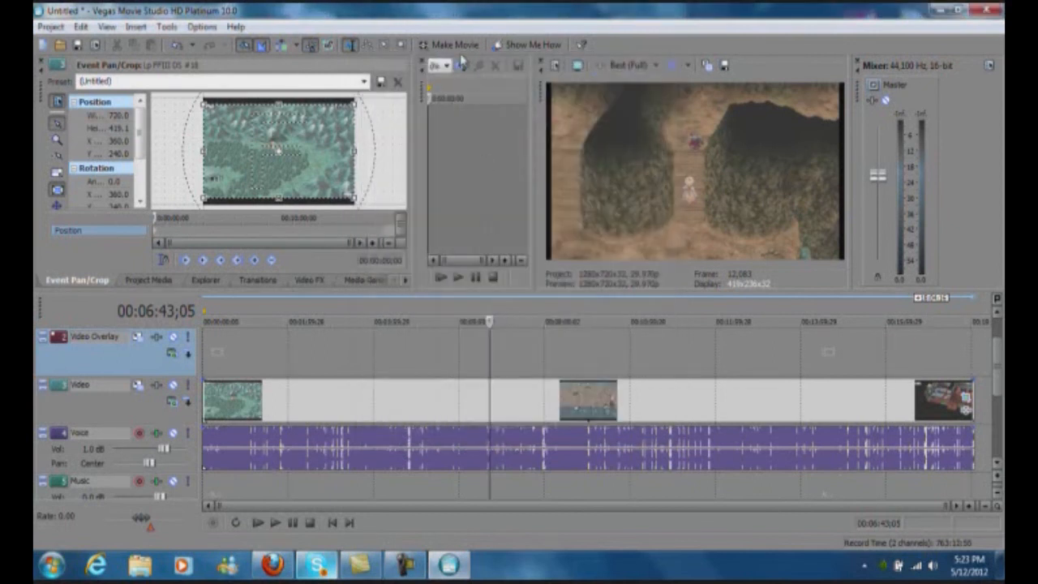
{"action": "left_click", "coordinate": [454, 45]}
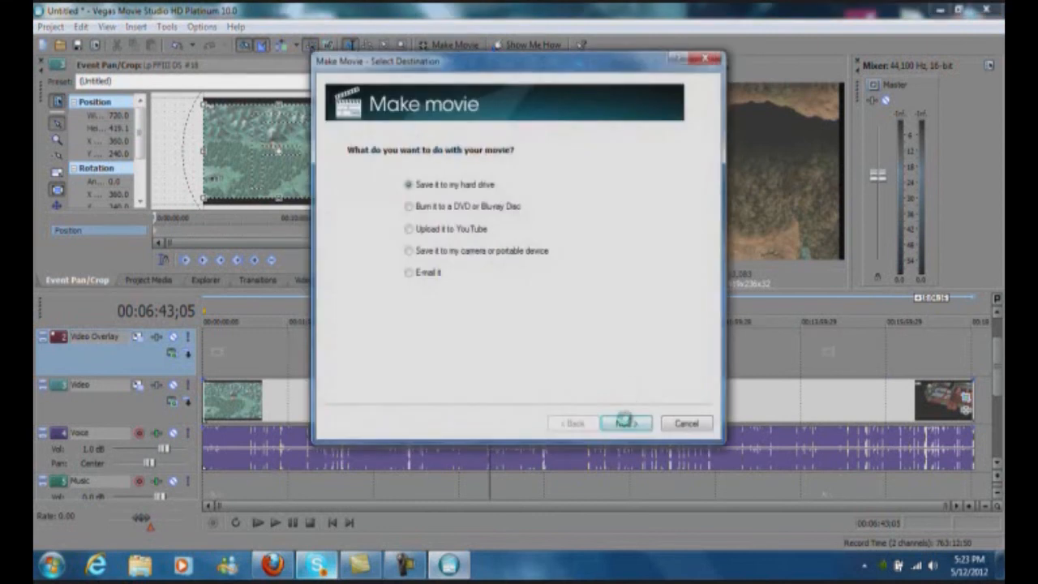